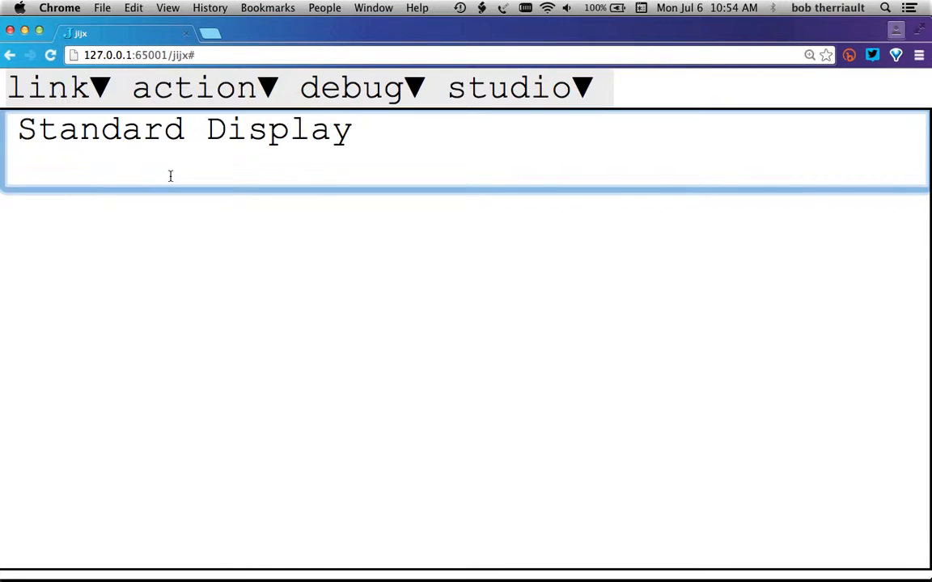
Show d as 1 to 8 in standard form, then run visual d and visual ' '
{"action": "left_click", "coordinate": [80, 175]}
{"action": "type", "text": "CR"}
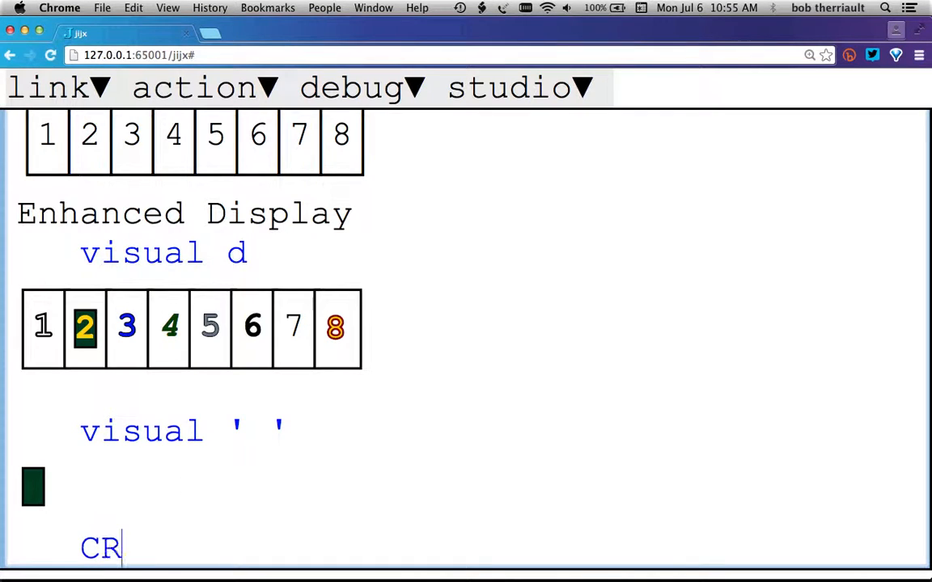
Run visual CR, then show a as two rows of 8 8 8 under Standard Display
{"action": "scroll", "scroll_direction": "down", "scroll_amount": 3}
{"action": "type", "text": "visual "}
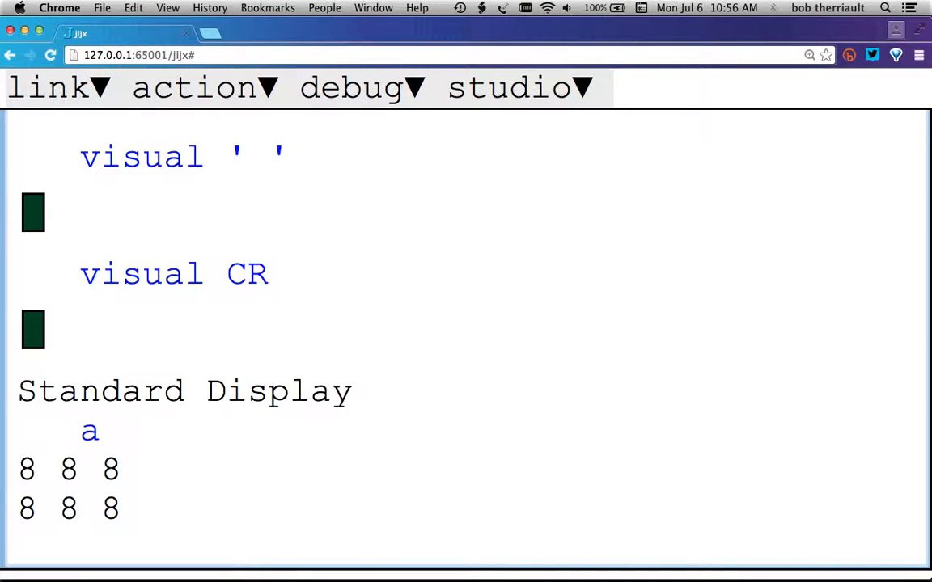
Show b and c, get a domain error from a+b, then compare b,b with c,c
{"action": "scroll", "scroll_direction": "down", "scroll_amount": 3}
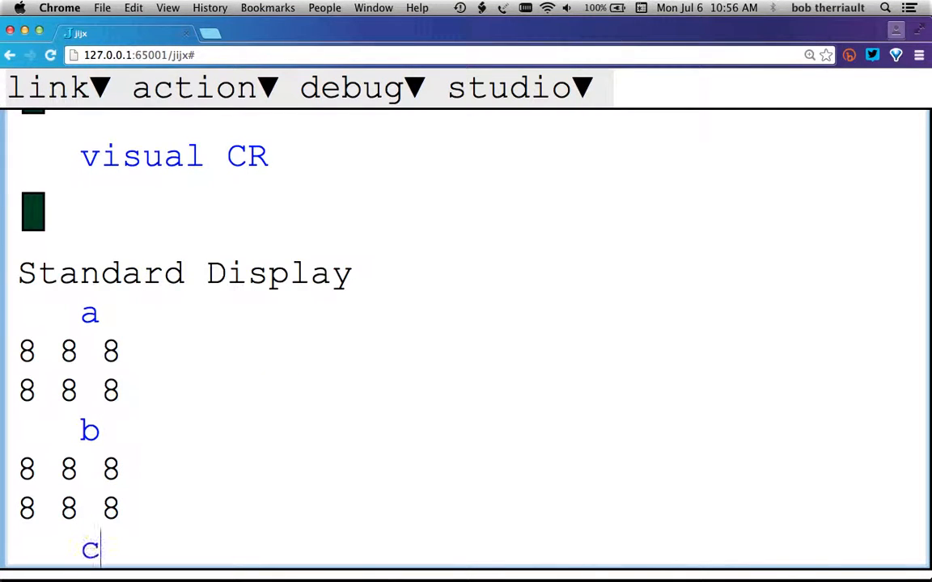
{"action": "scroll", "scroll_direction": "down", "scroll_amount": 3}
{"action": "type", "text": "a"}
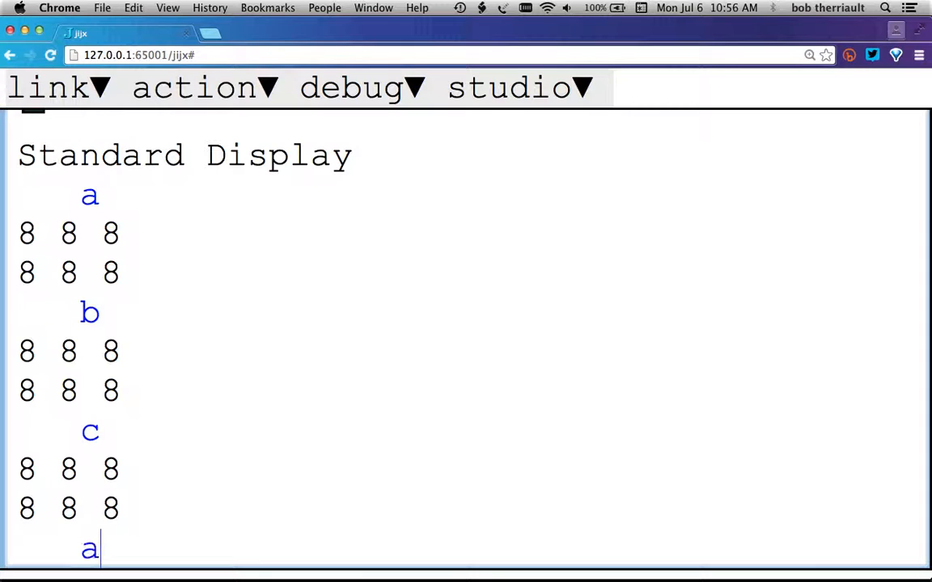
{"action": "type", "text": "+"}
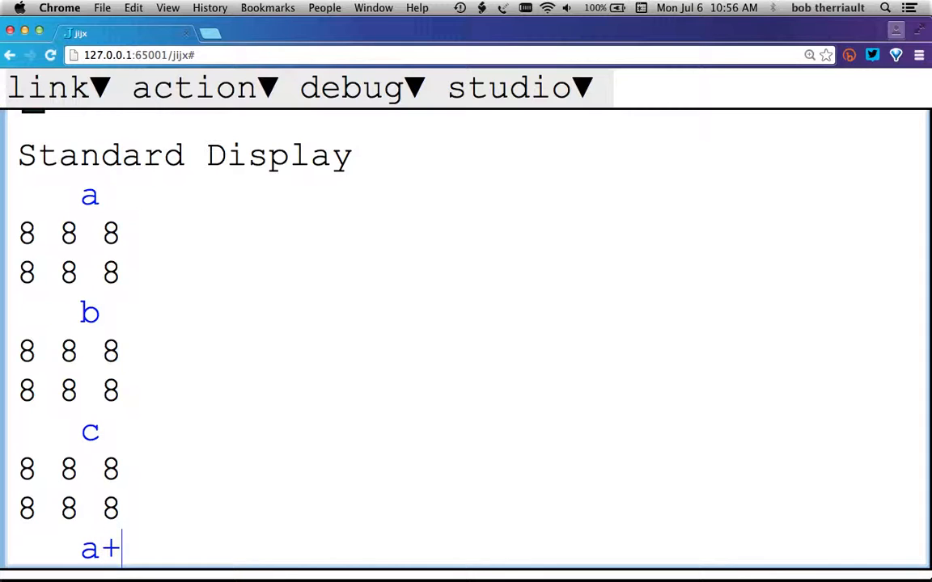
{"action": "type", "text": "b"}
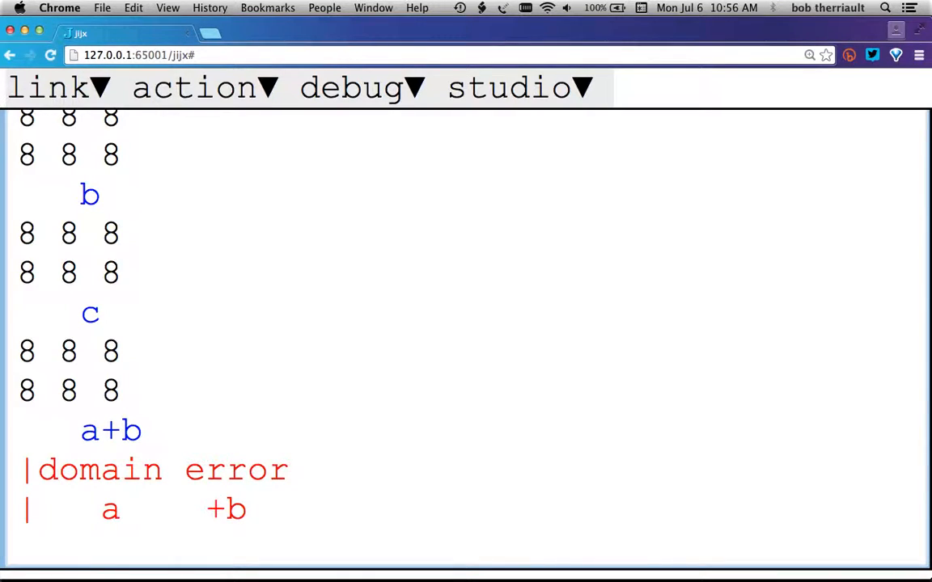
{"action": "type", "text": "b,b"}
{"action": "type", "text": "c,c"}
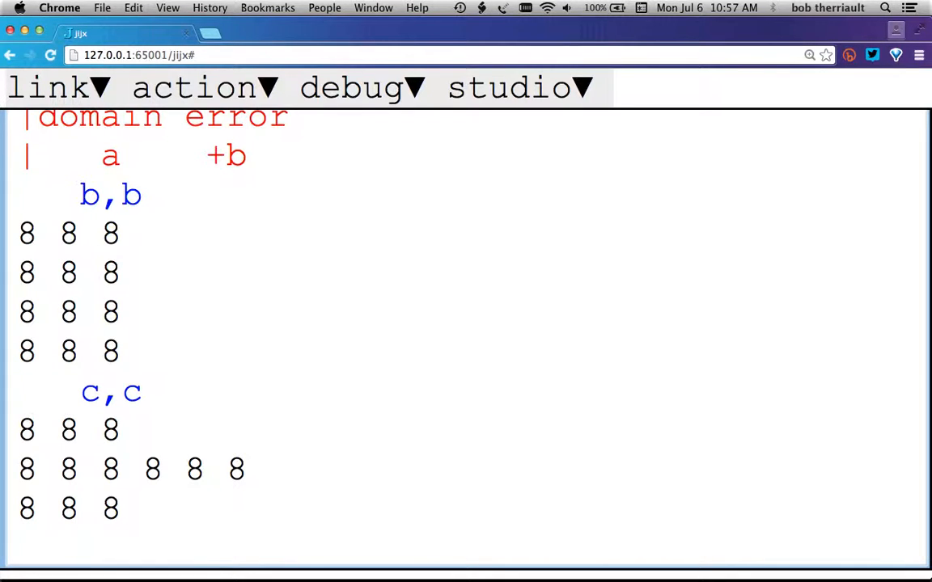
Run visual a, visual b and visual c, revealing c as one row of six characters
{"action": "scroll", "scroll_direction": "down", "scroll_amount": 3}
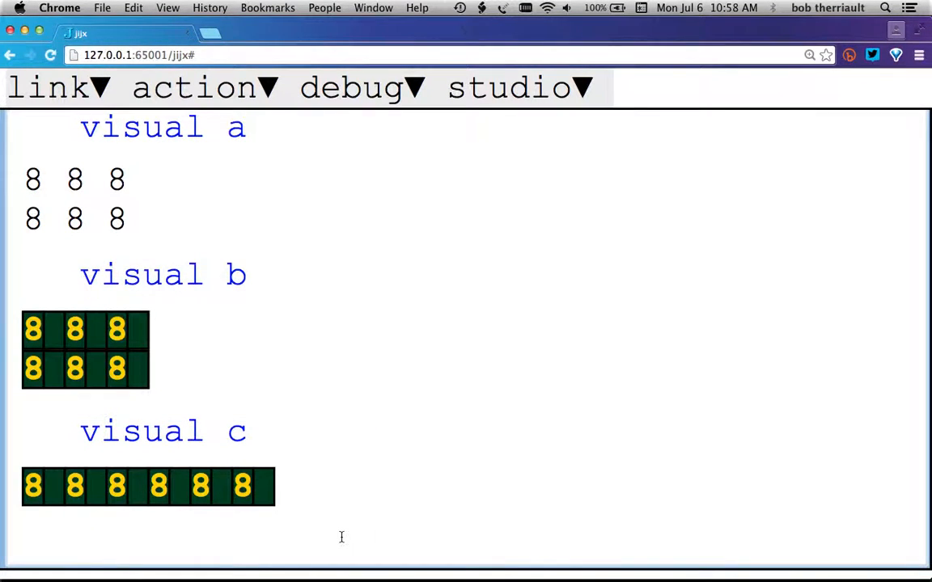
{"action": "scroll", "scroll_direction": "down", "scroll_amount": 3}
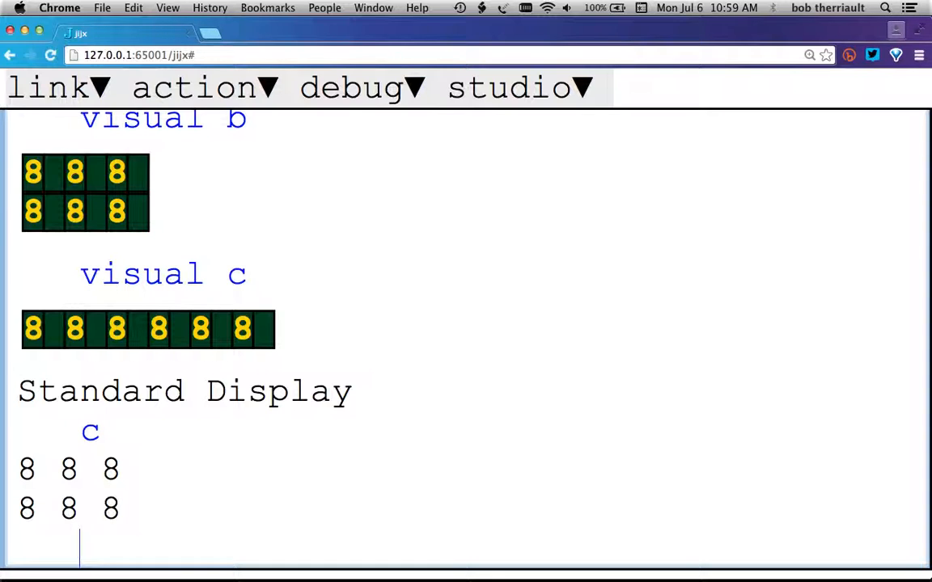
Show c under Standard Display, then visual c as a single row of six 8s
{"action": "scroll", "scroll_direction": "down", "scroll_amount": 3}
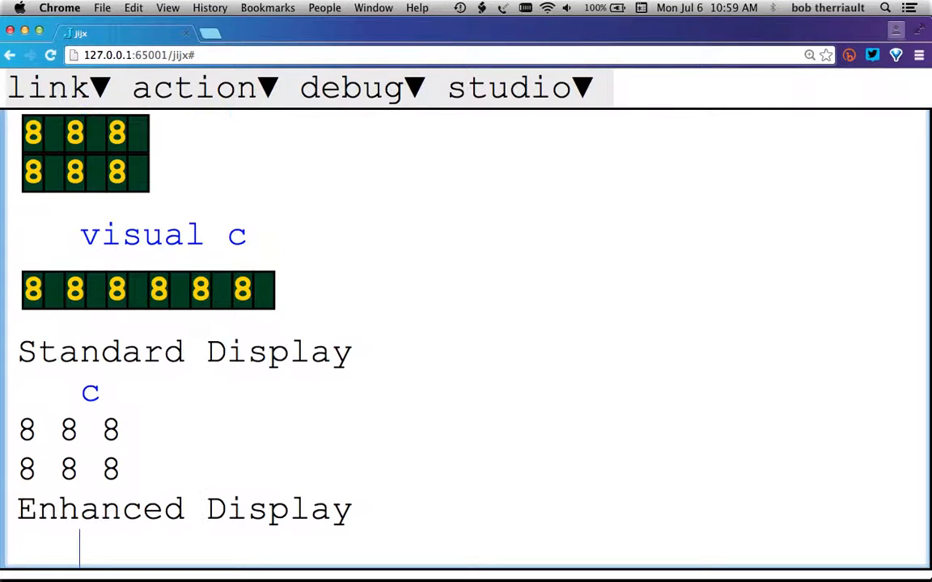
{"action": "scroll", "scroll_direction": "down", "scroll_amount": 3}
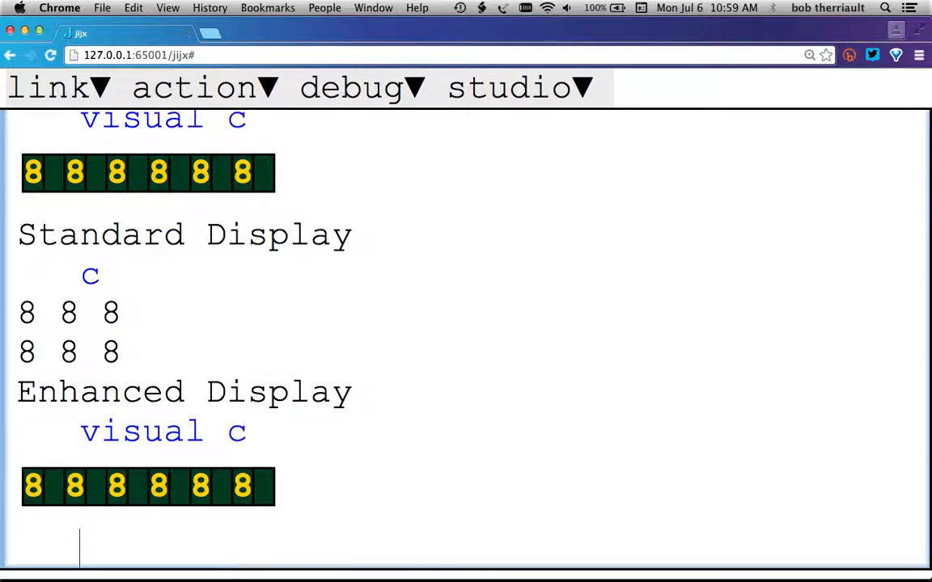